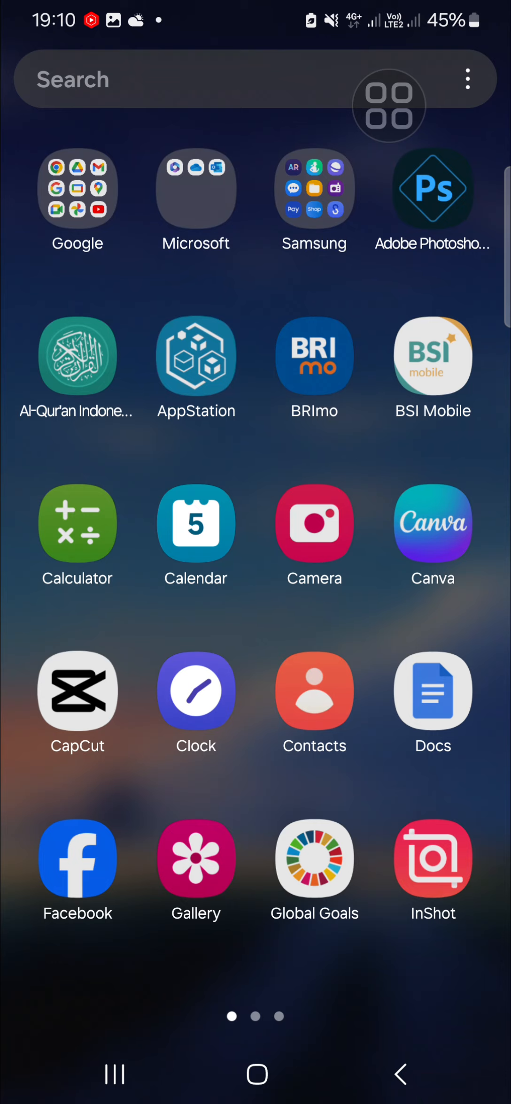
# - Launch Google Docs from the app drawer to reach the document list
pyautogui.moveTo(388, 105); pyautogui.dragTo(433, 610)
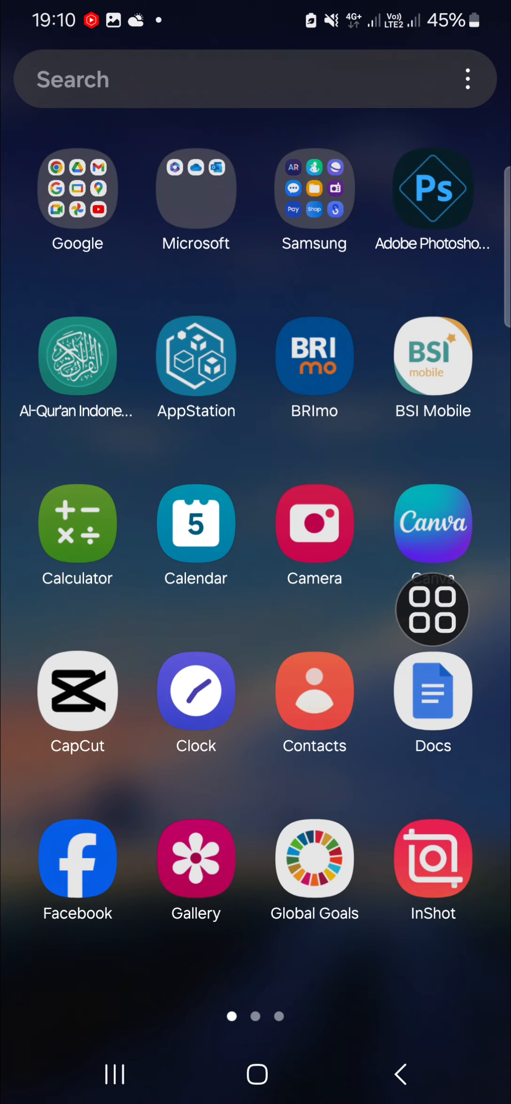
pyautogui.click(432, 691)
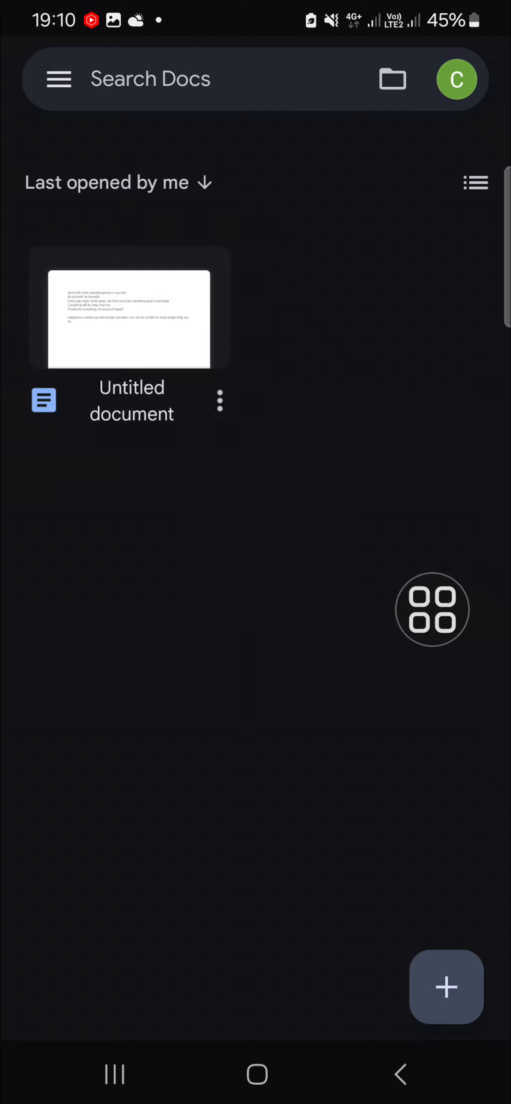
# - Open the Untitled document for editing
pyautogui.click(129, 319)
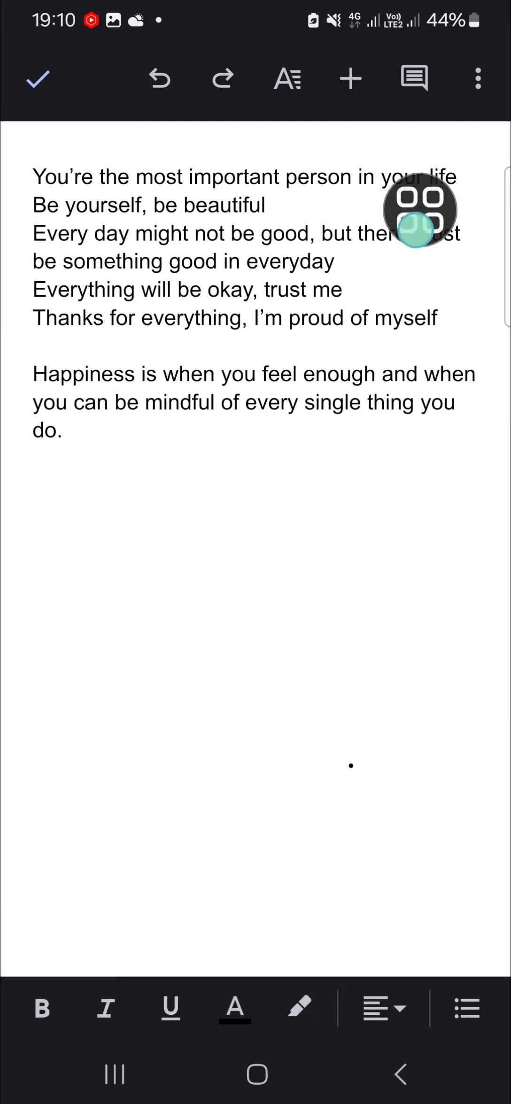
# - Insert a footnote right after 'Be yourself, be beautiful'
pyautogui.click(350, 77)
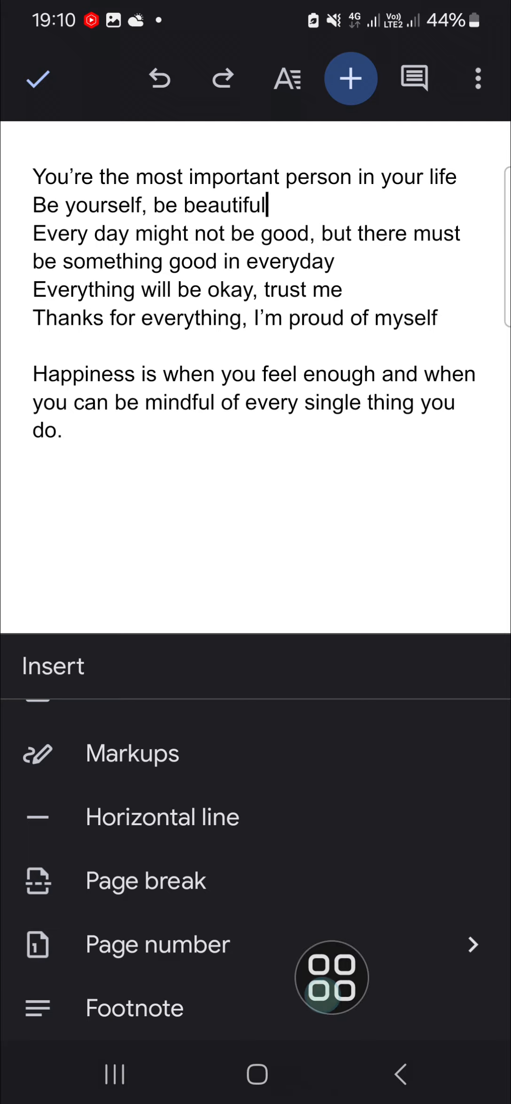
pyautogui.click(134, 1007)
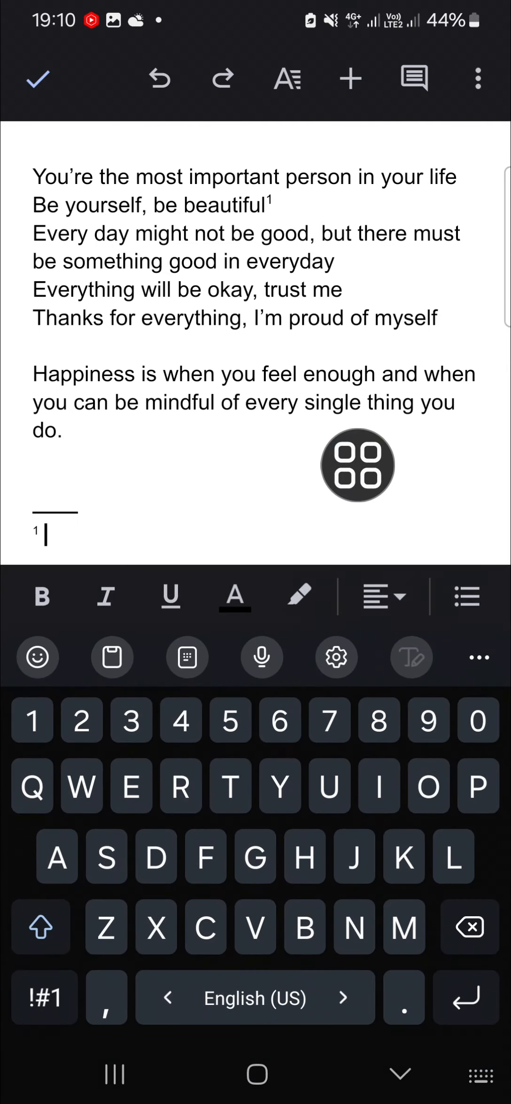
# - Enter 'MARL, 2000' as the footnote text and finish editing
pyautogui.click(40, 928)
pyautogui.write('MARL, 2000')
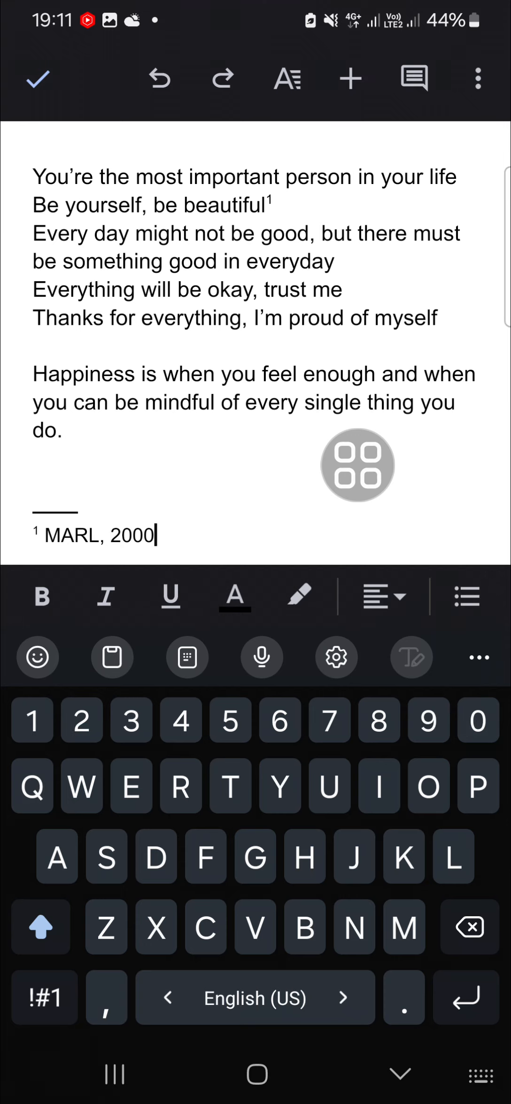
pyautogui.click(38, 78)
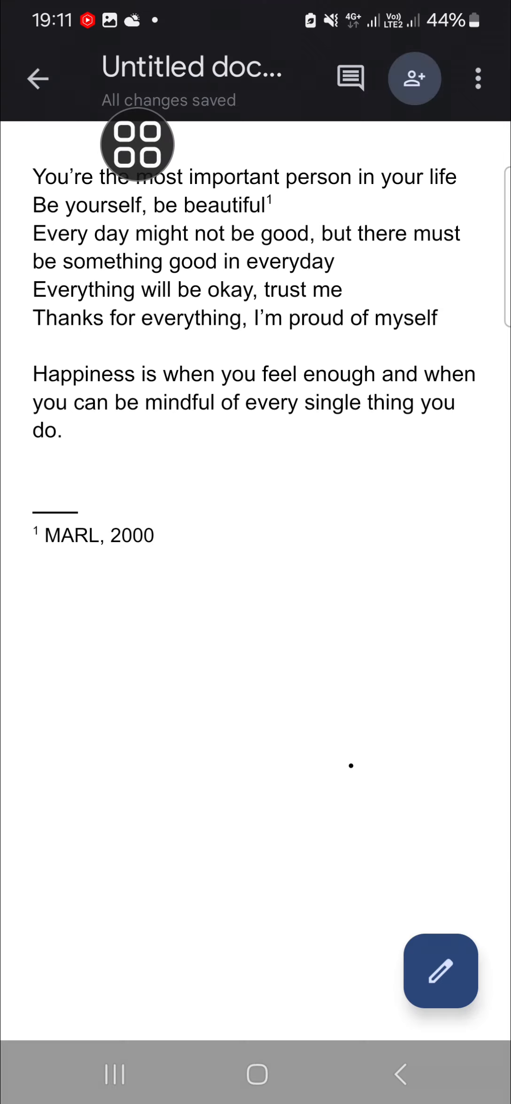